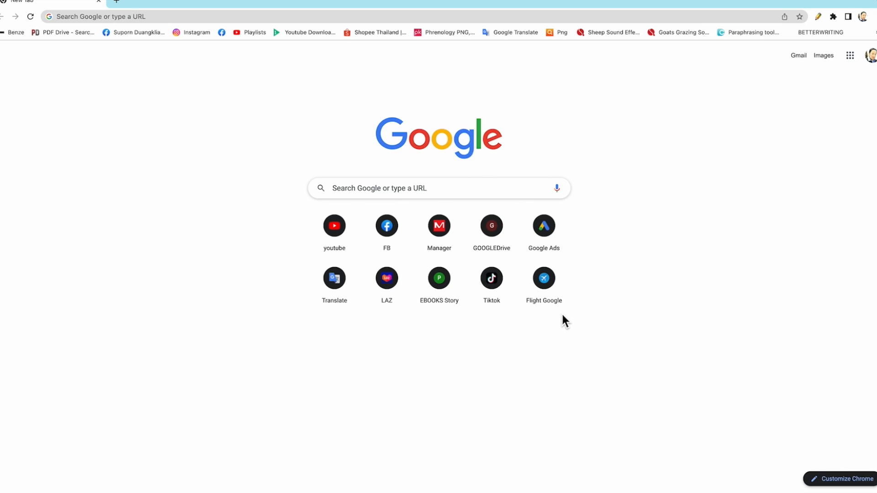
mouse_move(374, 101)
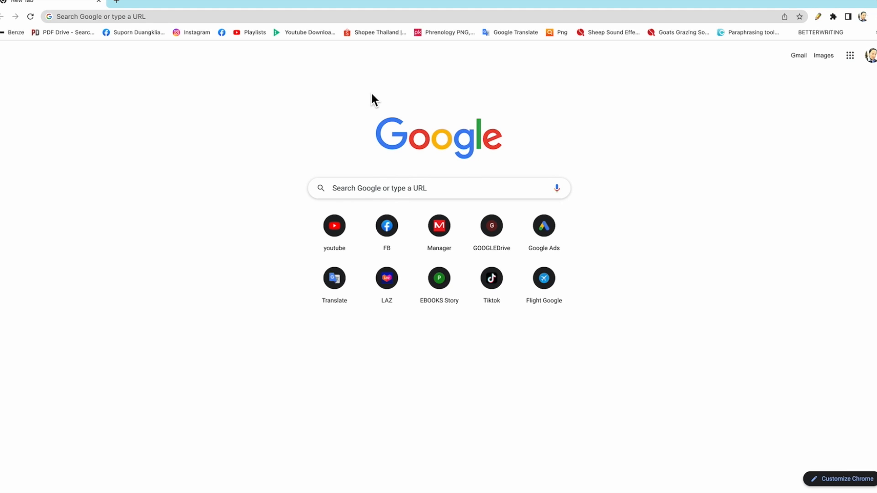
mouse_move(526, 119)
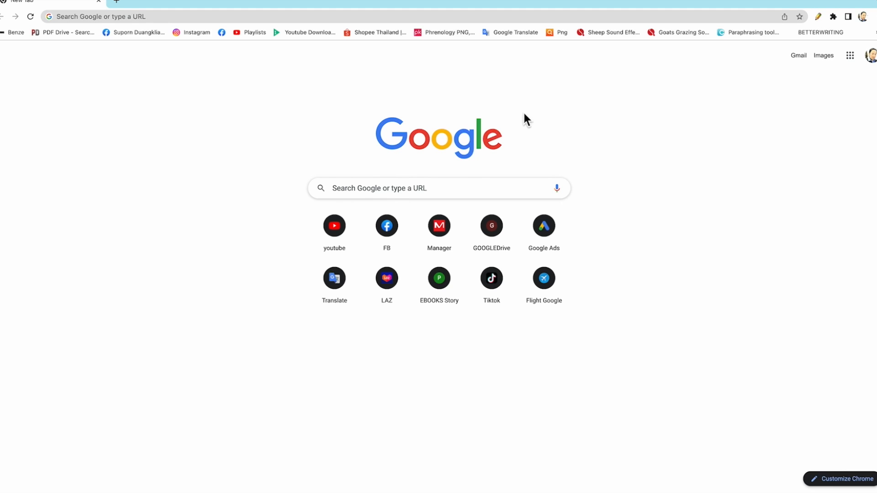
- Search Google for 'flight' and scroll down to the Google Flights result
click(438, 188)
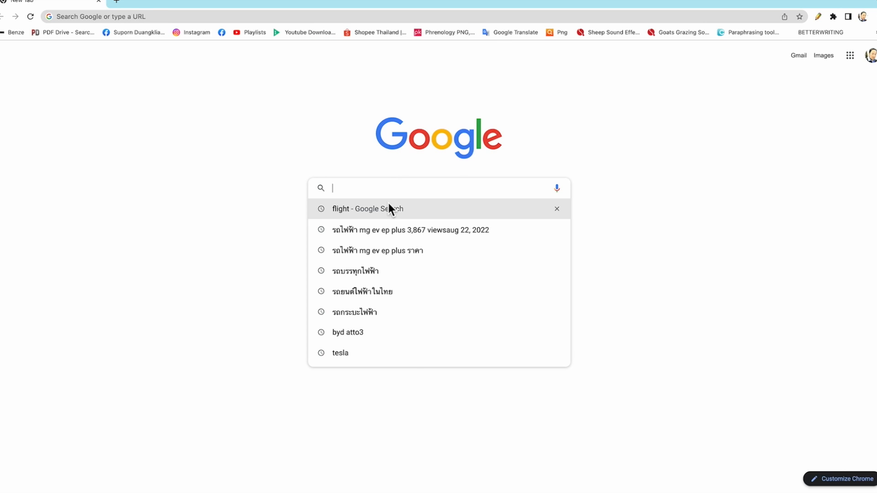
mouse_move(349, 220)
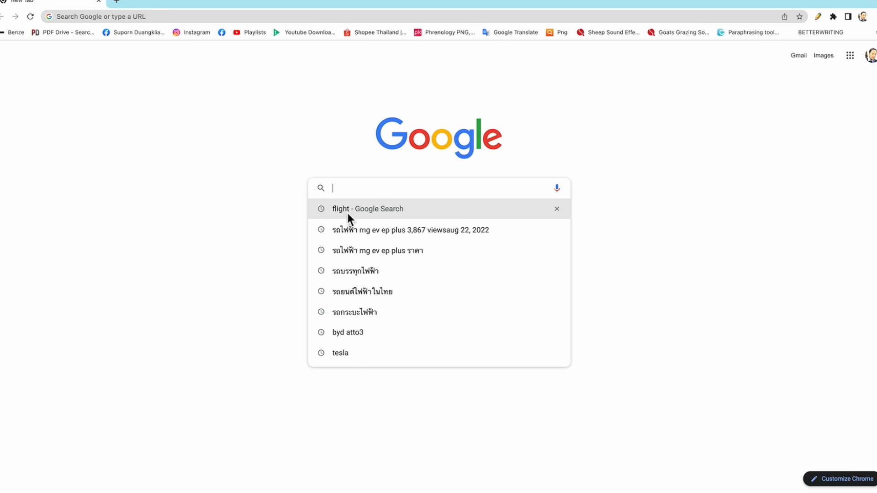
click(367, 208)
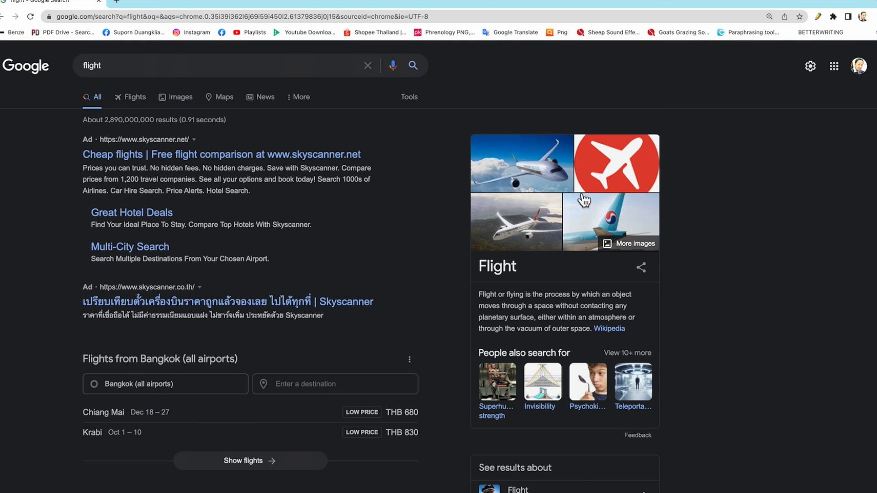
scroll(down, 3)
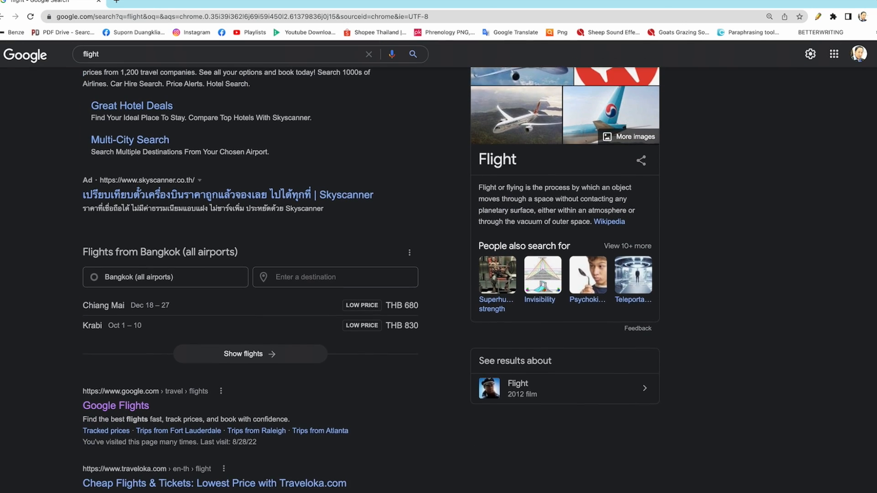
scroll(down, 3)
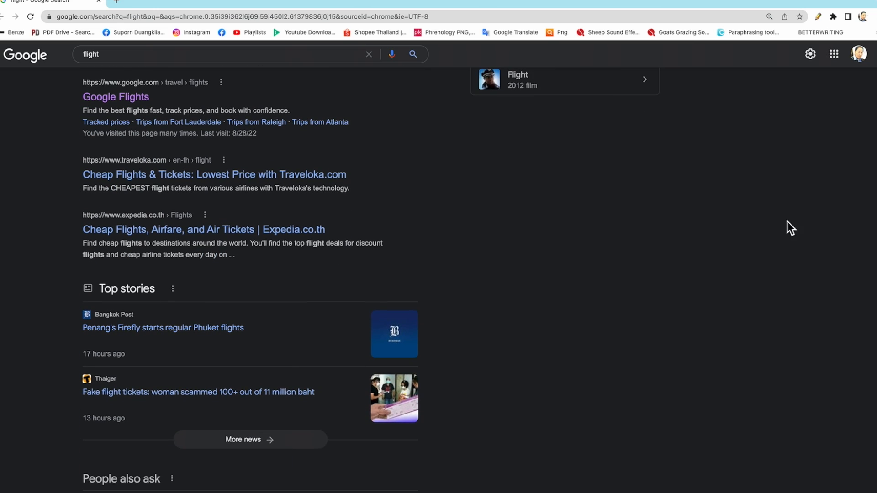
mouse_move(83, 94)
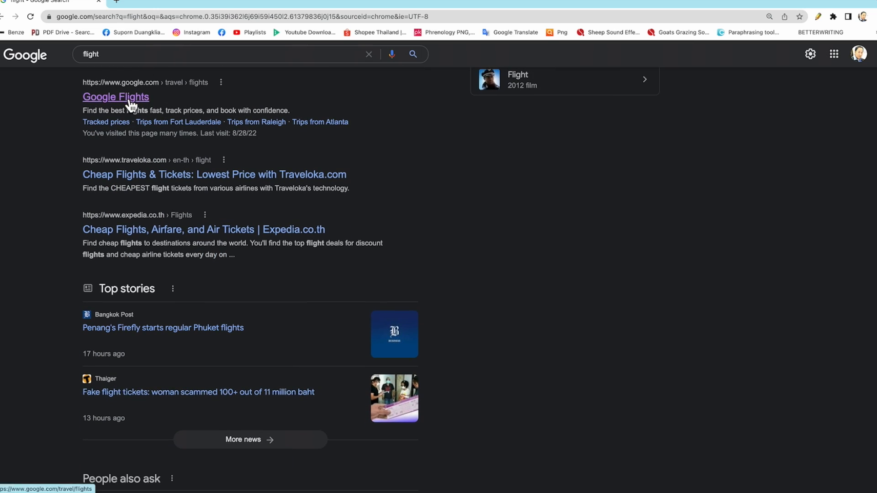
- Go to Google Flights and set the trip type to One way from Bangkok
click(115, 97)
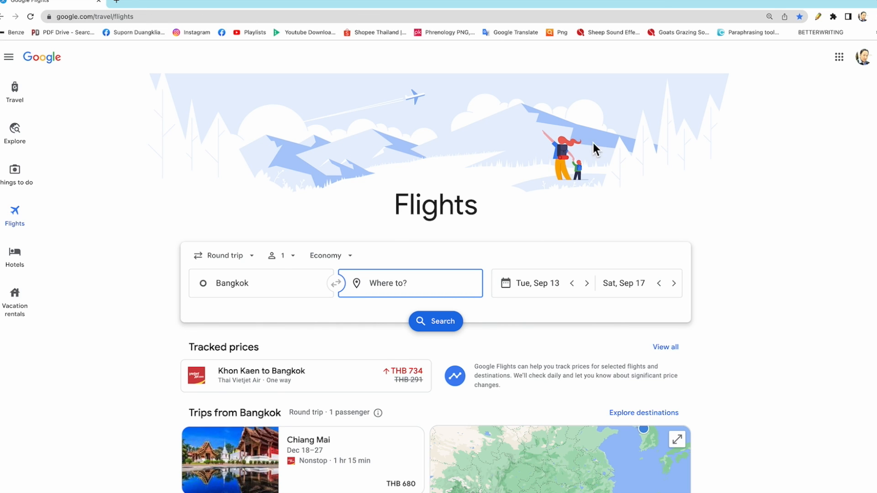
mouse_move(581, 234)
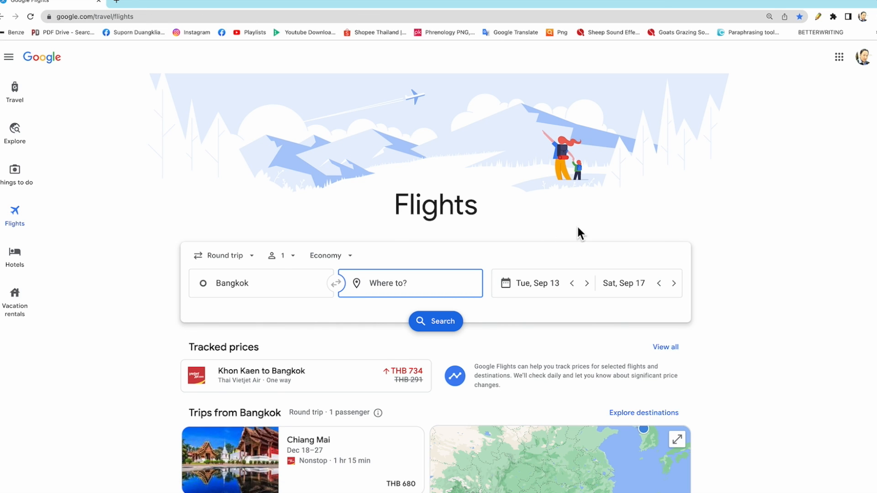
mouse_move(222, 256)
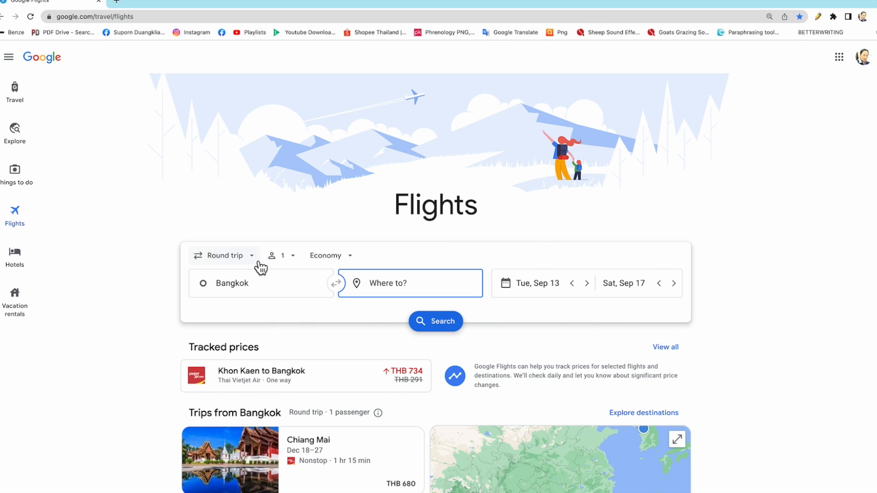
click(222, 255)
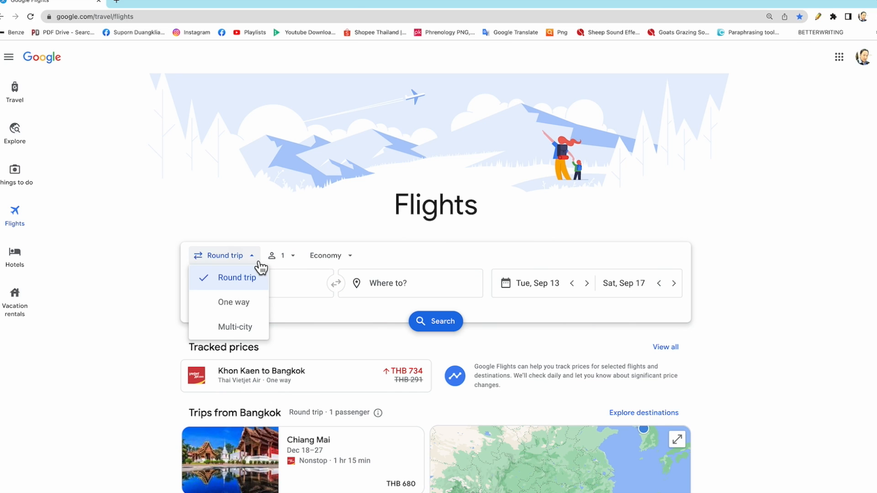
click(235, 302)
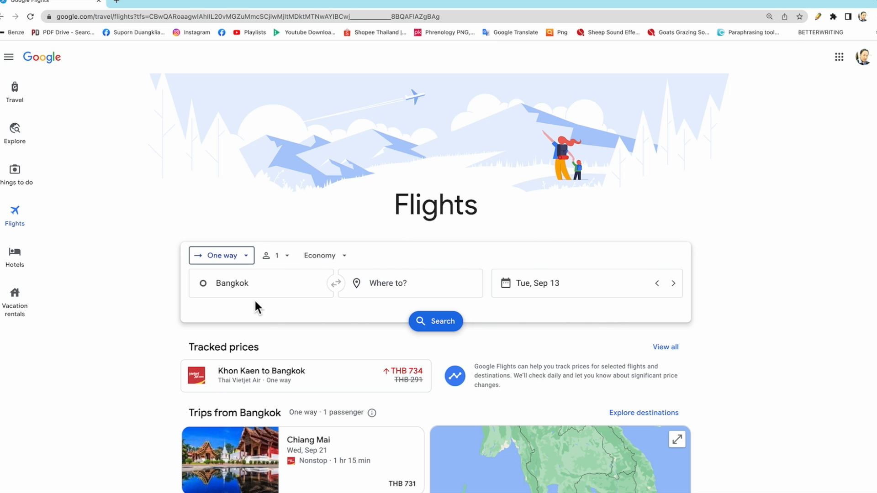
- Enter Chiang Mai (CNX) as the destination for the one-way Bangkok flight
click(410, 283)
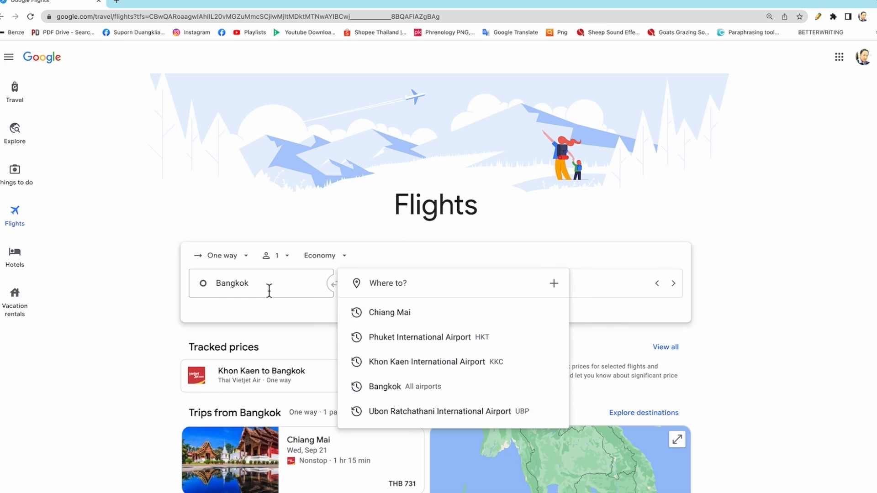
mouse_move(375, 286)
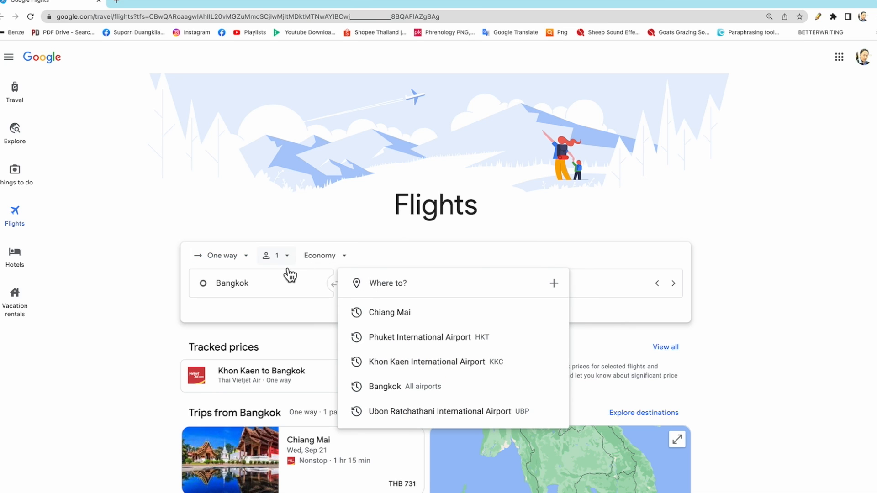
mouse_move(366, 283)
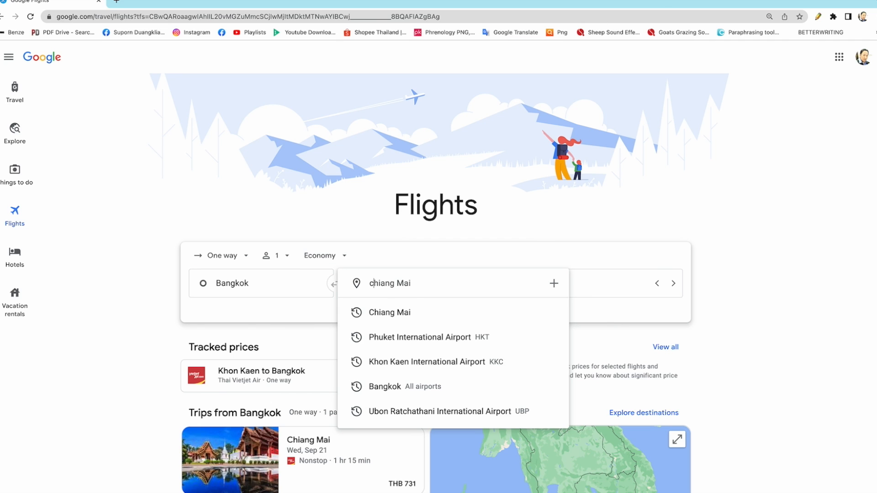
text(china)
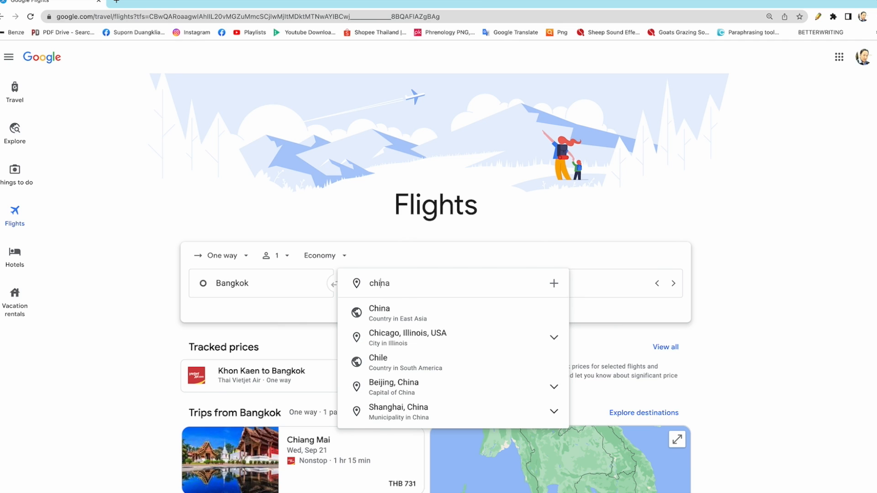
text(chiang Mai CNX)
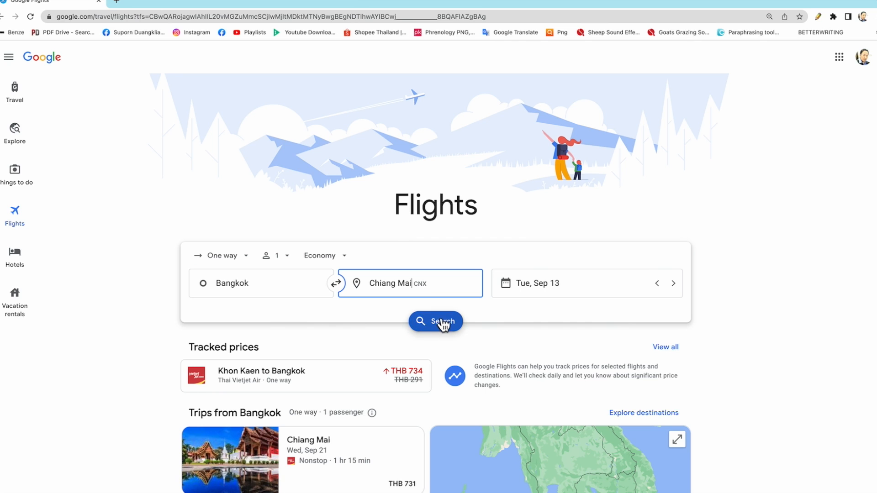
mouse_move(510, 292)
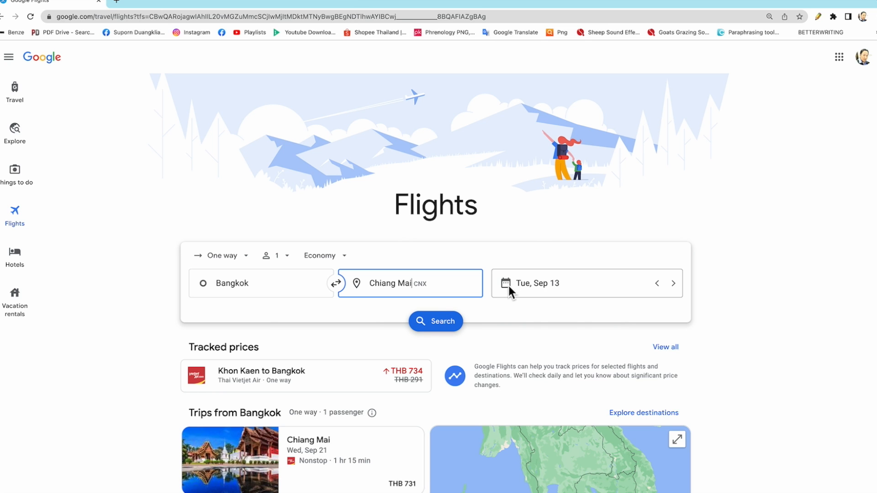
- Bring up the departure calendar with daily September fares
scroll(down, 3)
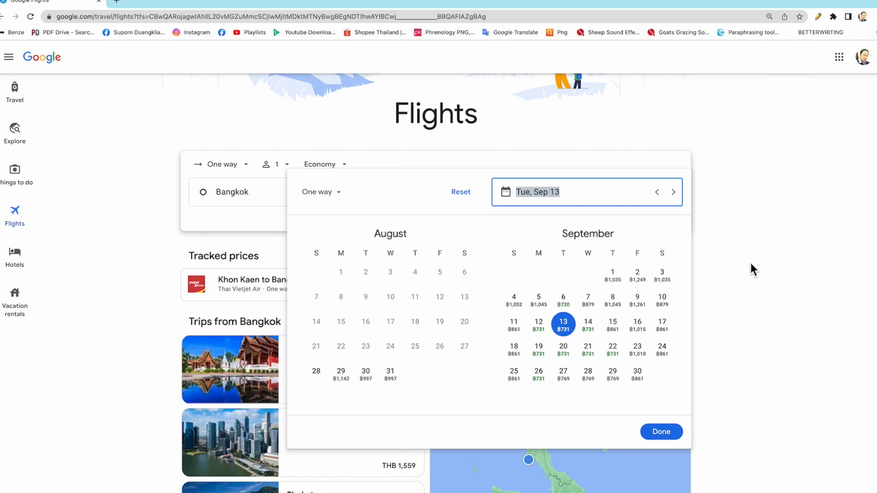
mouse_move(718, 298)
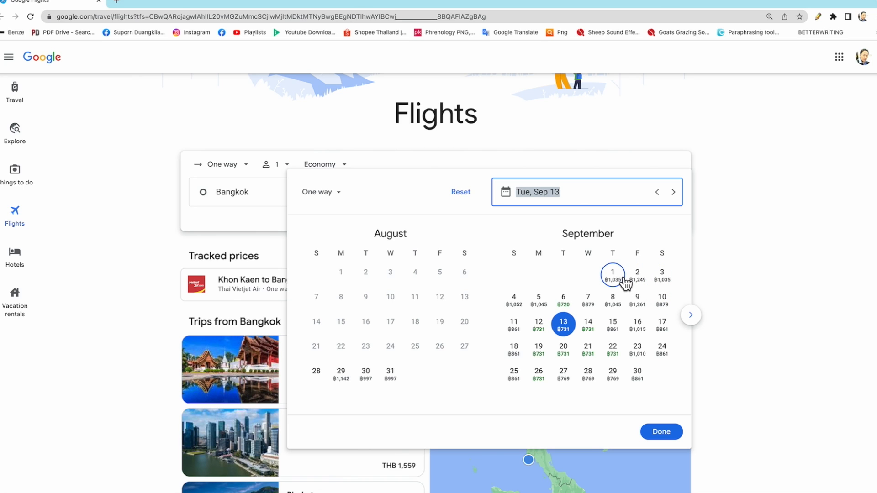
mouse_move(619, 292)
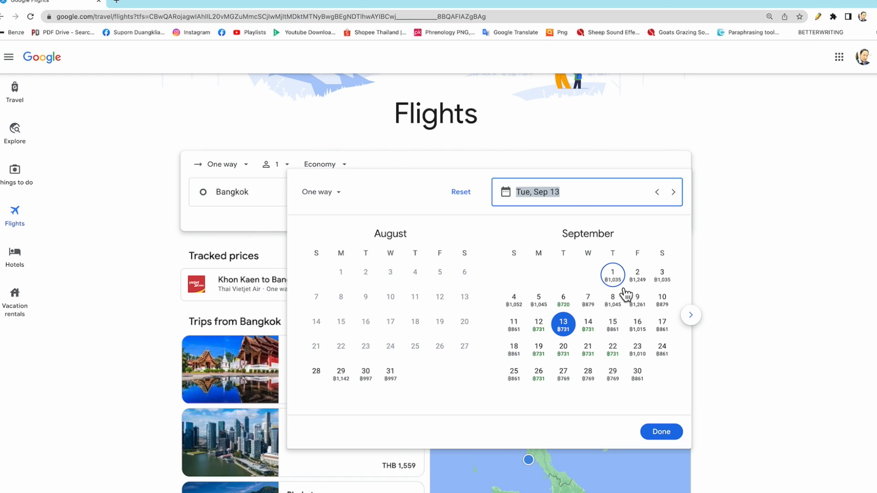
mouse_move(637, 272)
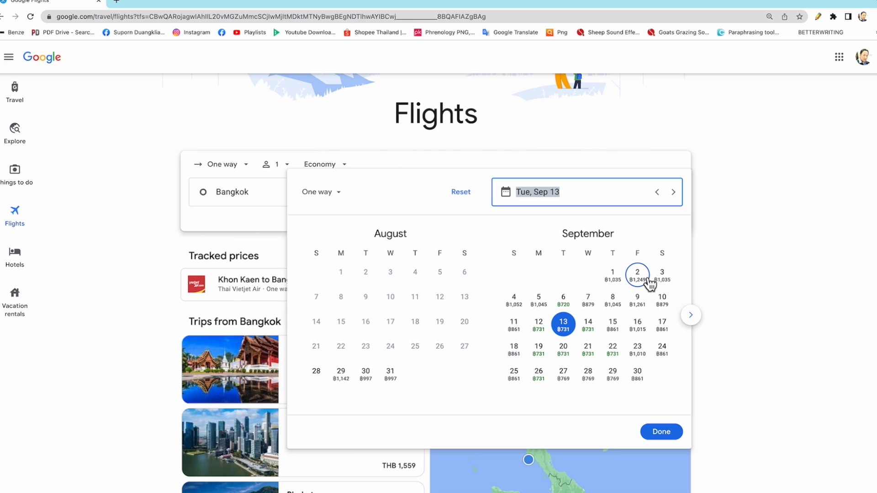
mouse_move(649, 295)
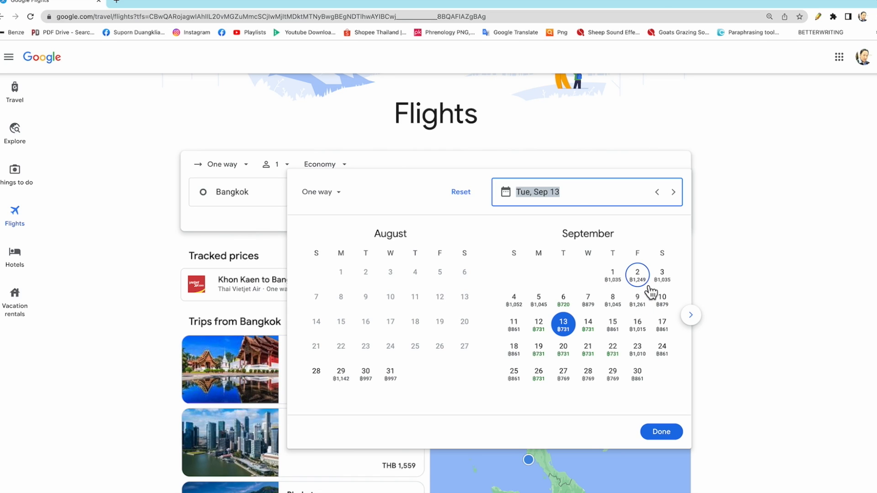
mouse_move(563, 296)
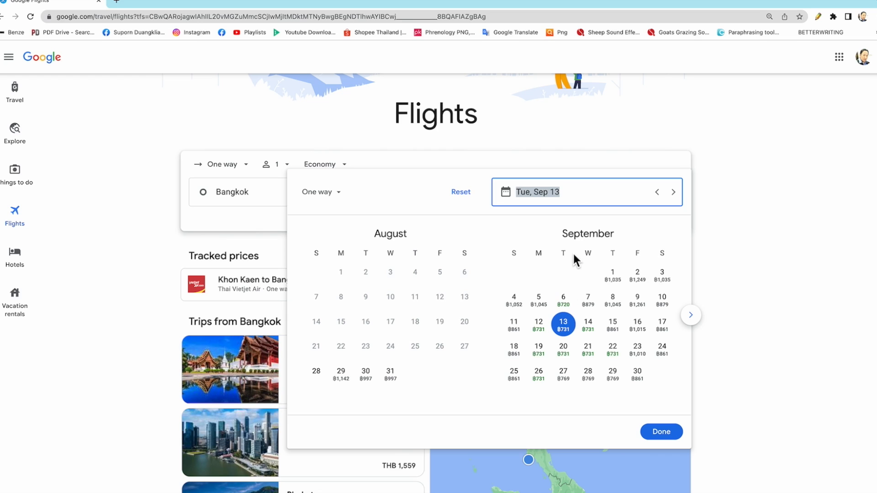
mouse_move(580, 253)
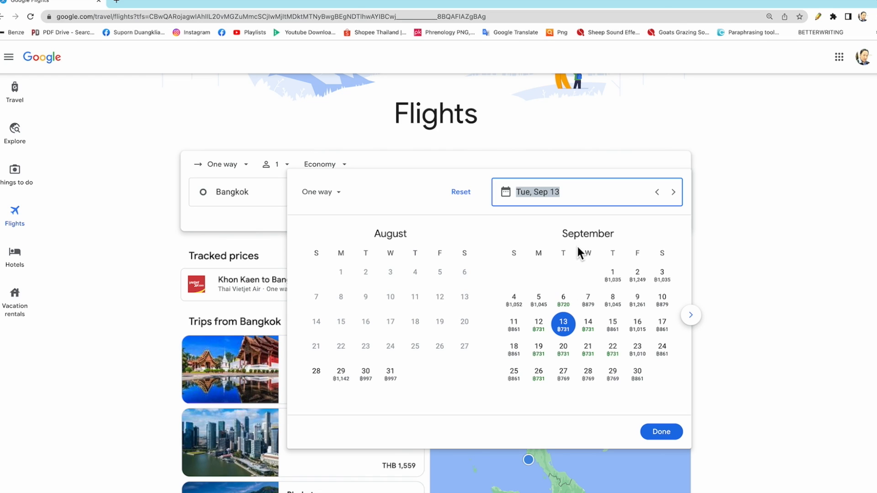
mouse_move(572, 340)
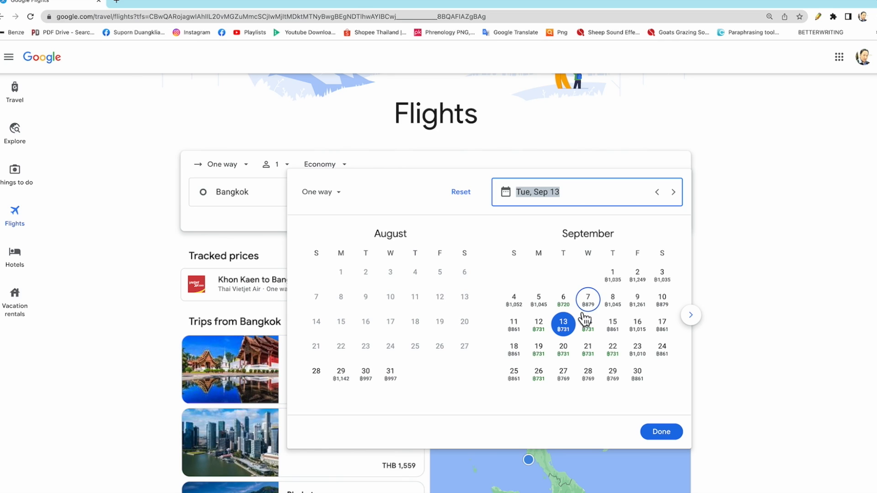
mouse_move(597, 313)
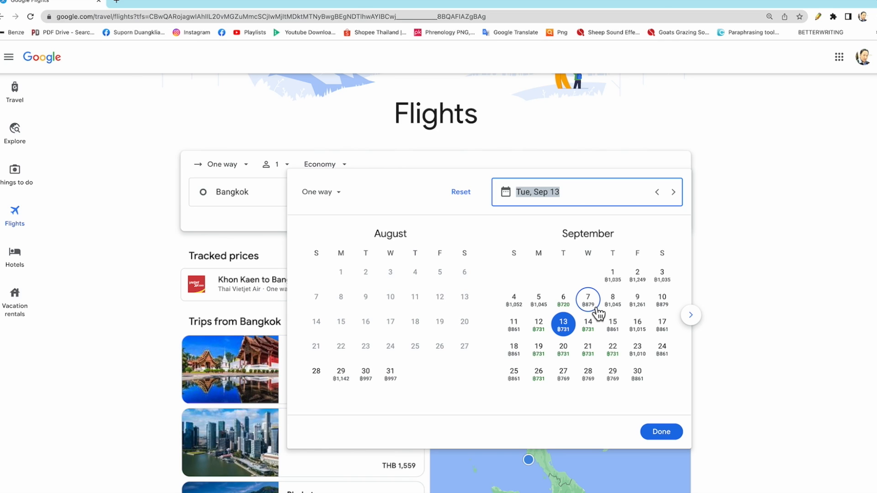
mouse_move(597, 317)
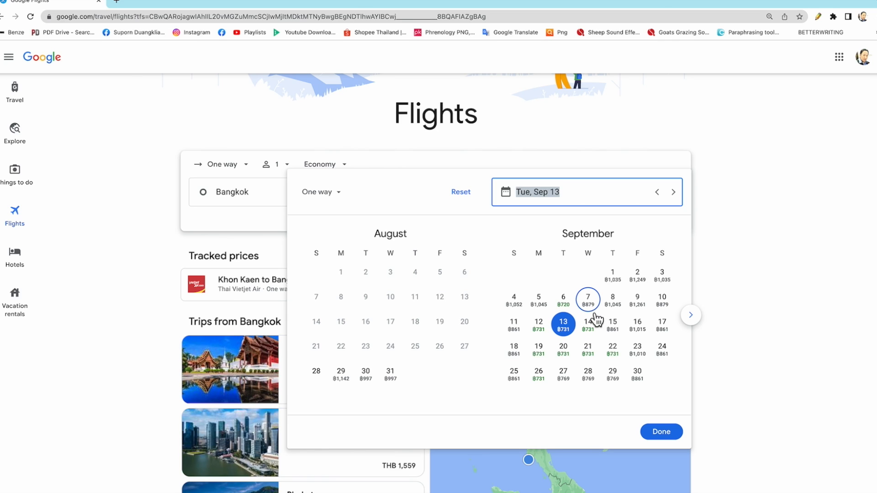
mouse_move(600, 320)
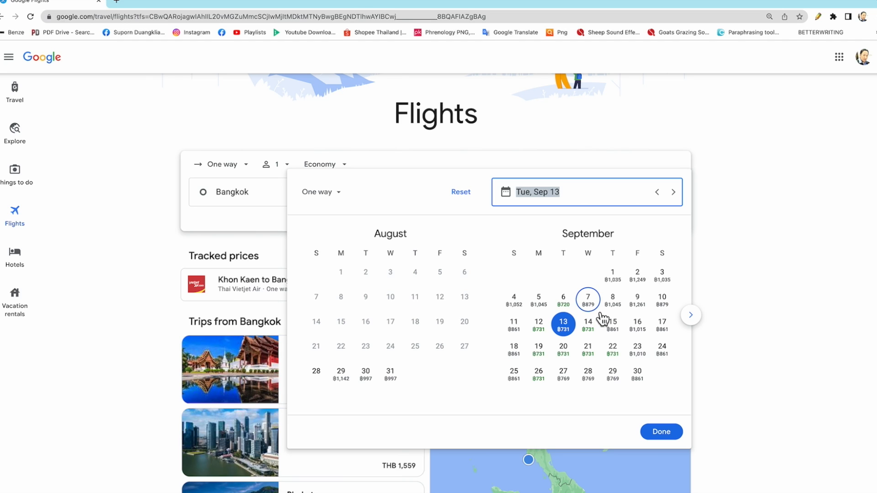
mouse_move(598, 318)
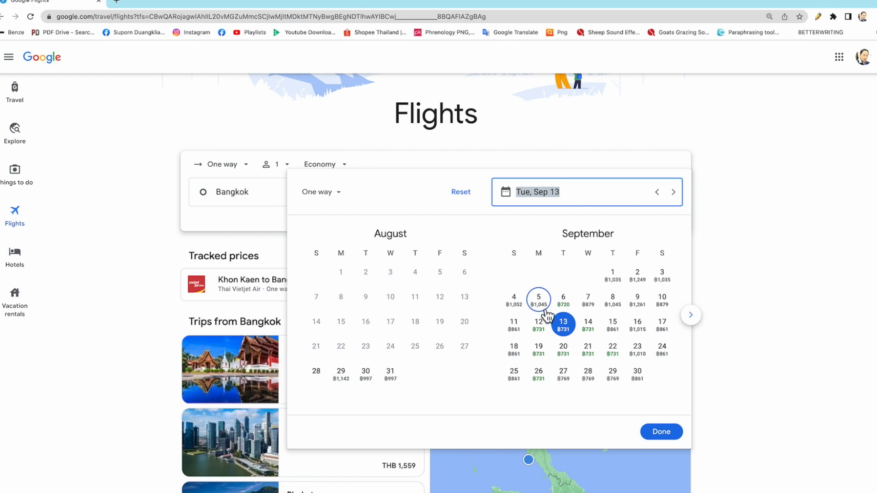
mouse_move(587, 349)
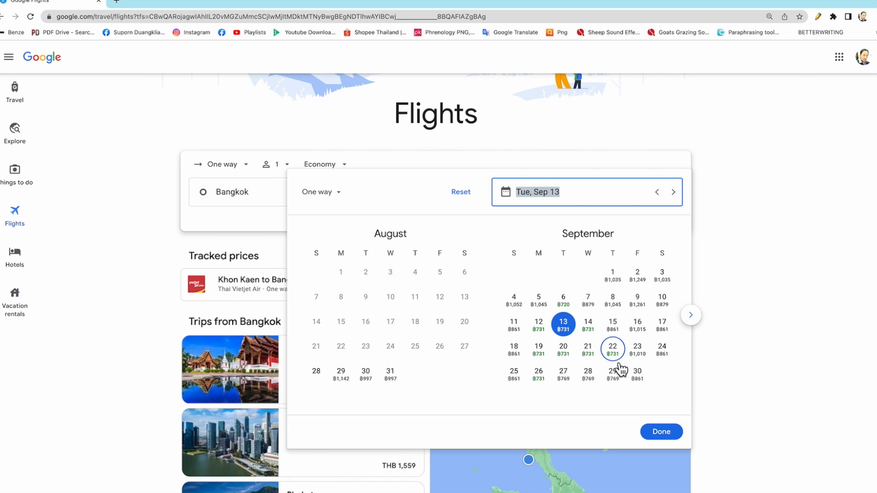
mouse_move(653, 328)
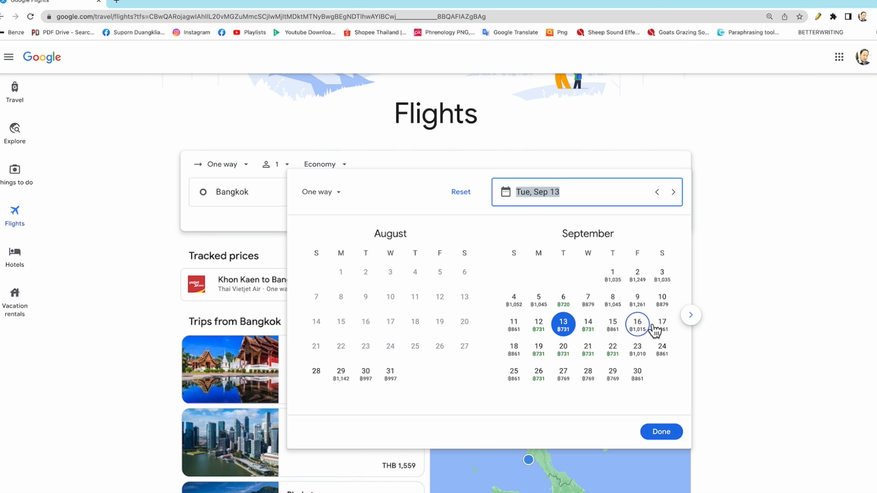
mouse_move(612, 324)
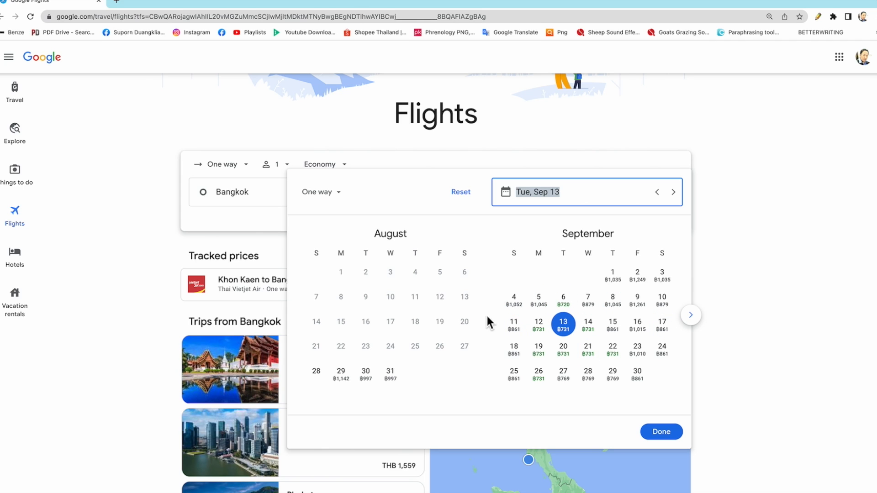
mouse_move(618, 414)
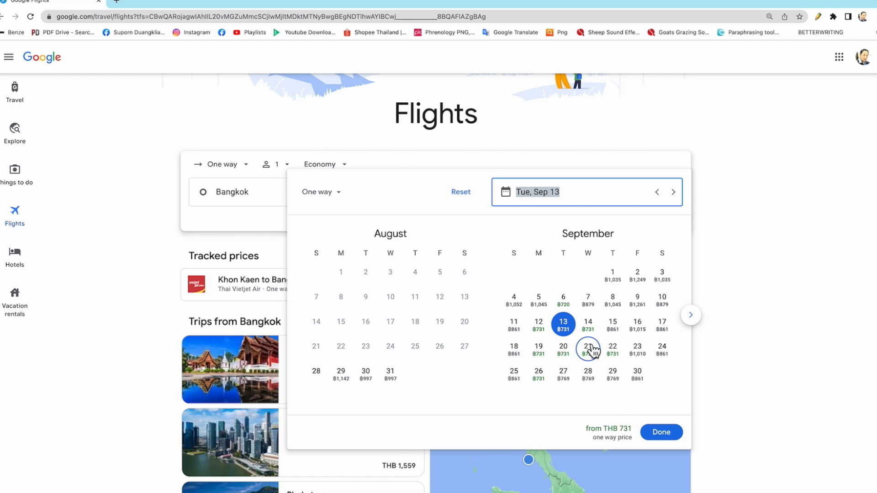
- Choose Tuesday, September 6 as the departure date
click(564, 300)
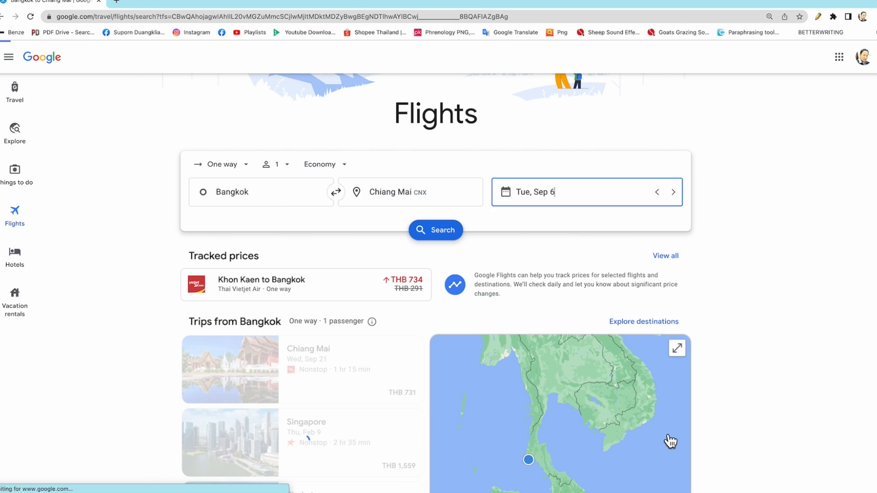
- Run the search for Sep 6 Bangkok–Chiang Mai flights, cheapest at THB 720
click(434, 230)
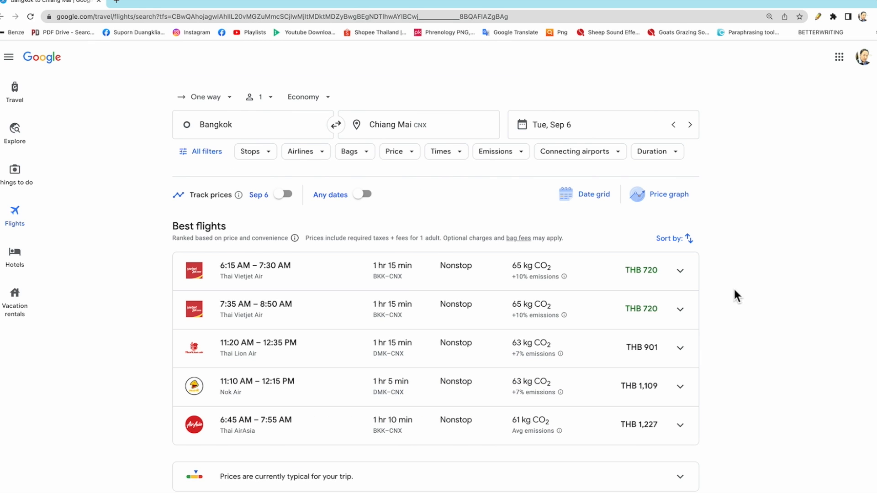
mouse_move(737, 278)
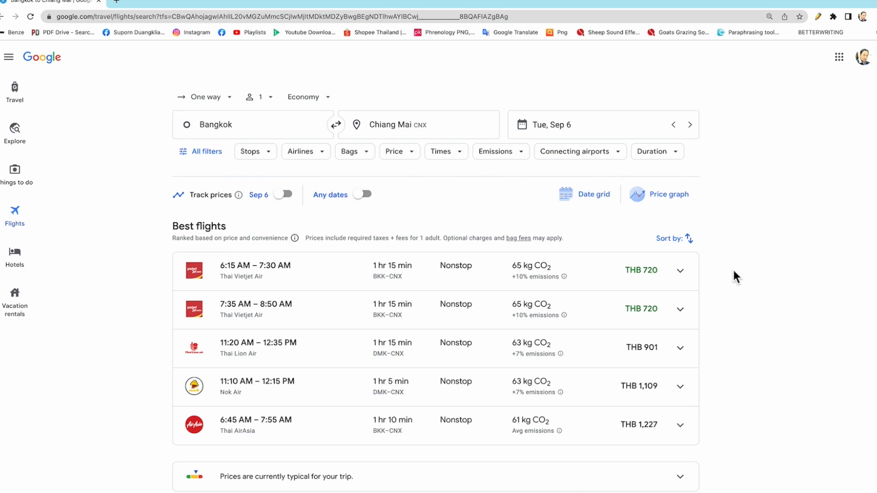
mouse_move(674, 239)
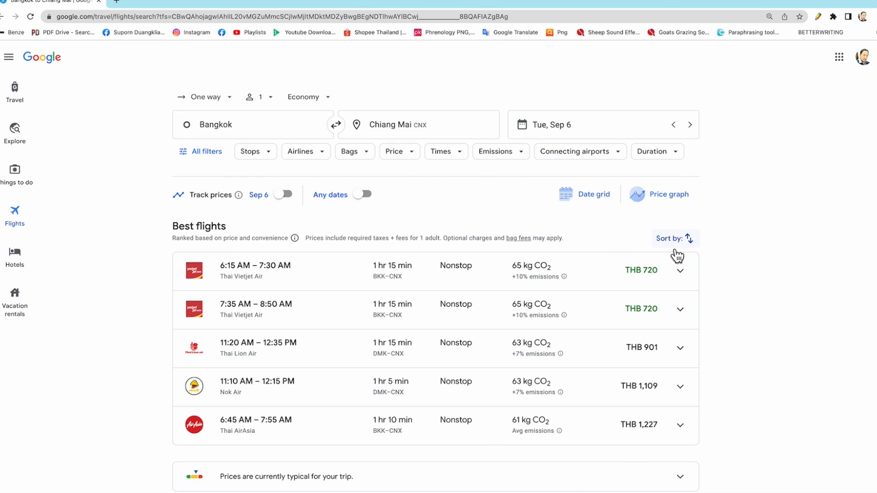
mouse_move(660, 290)
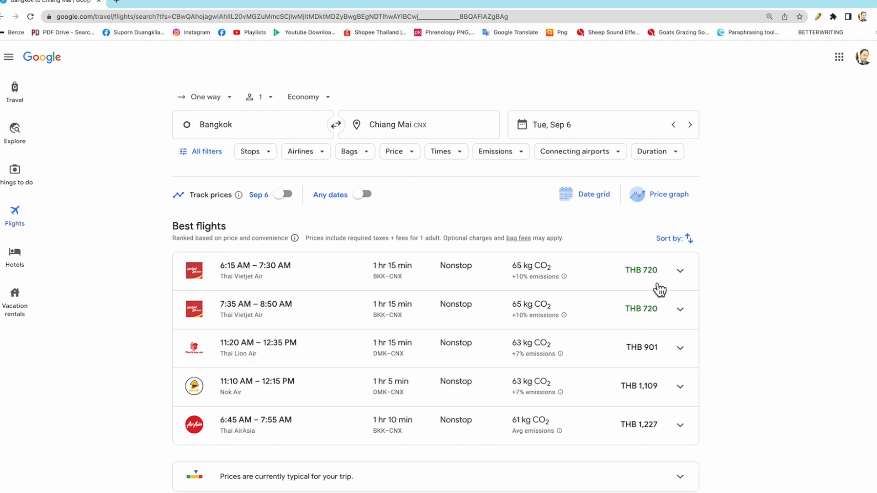
mouse_move(654, 365)
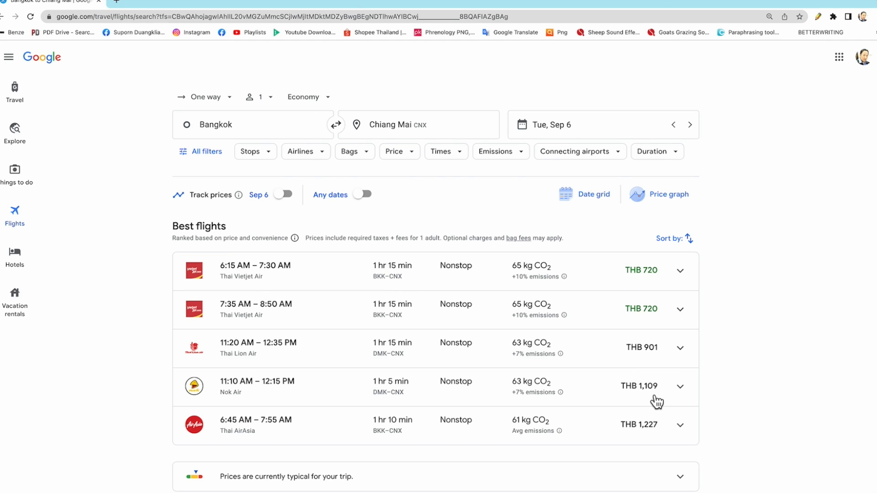
mouse_move(629, 435)
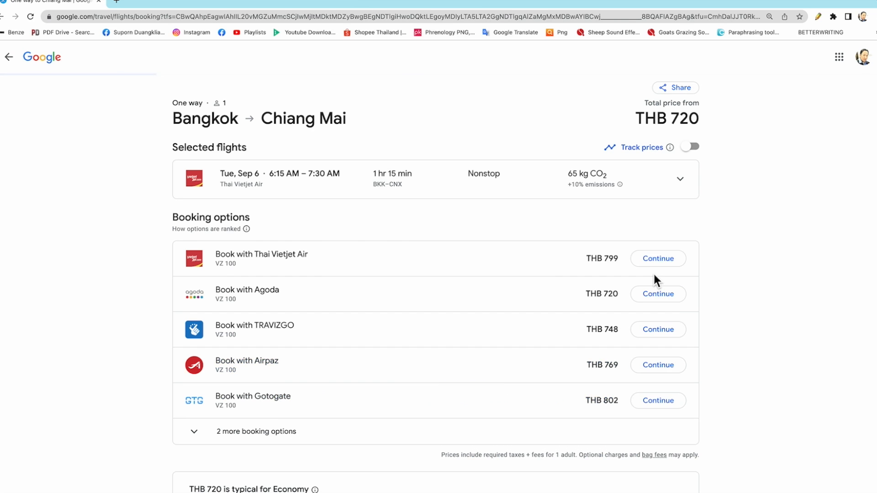
mouse_move(450, 201)
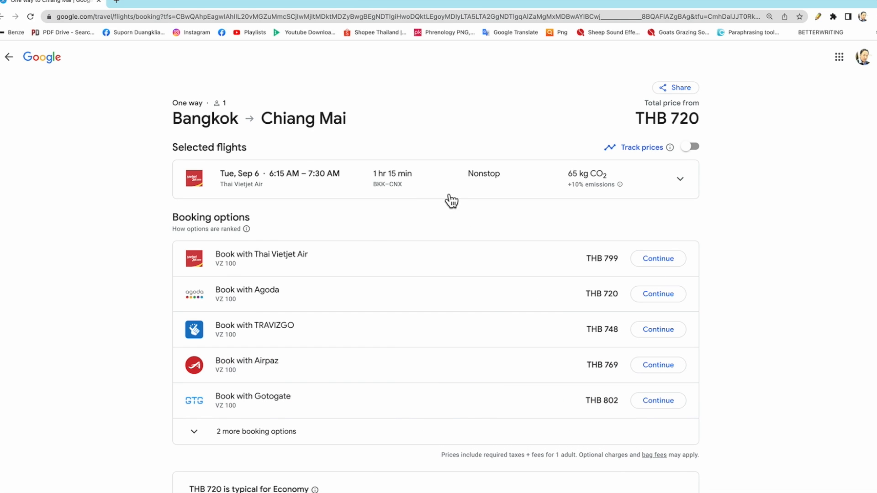
mouse_move(189, 125)
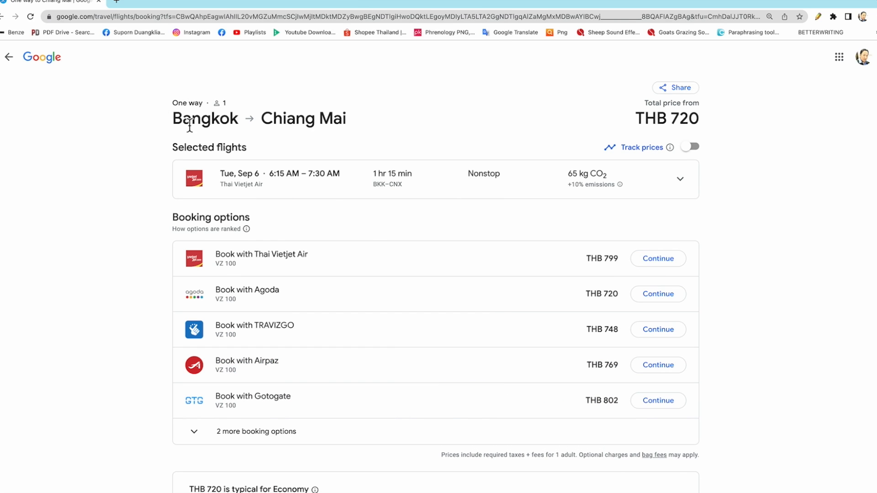
mouse_move(676, 130)
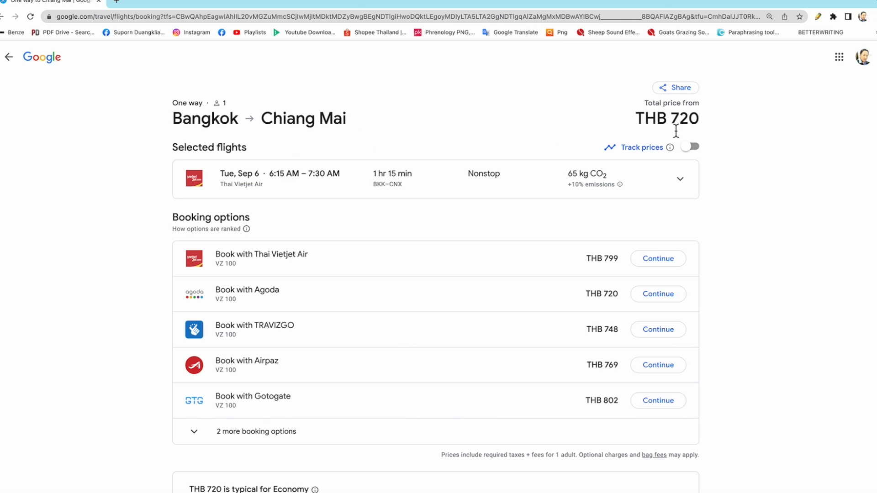
mouse_move(697, 131)
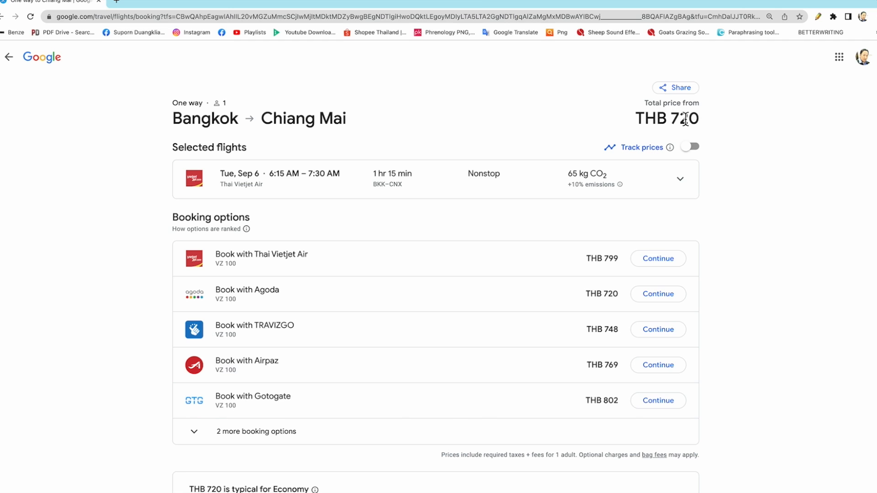
mouse_move(214, 216)
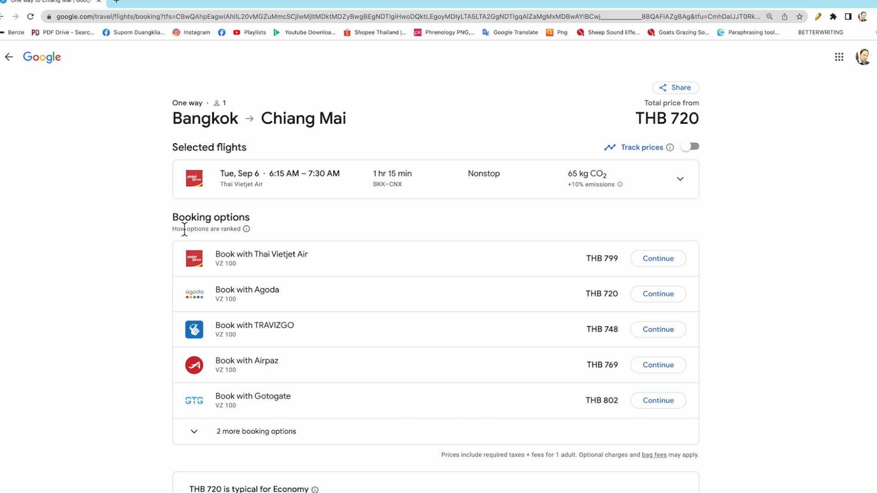
mouse_move(284, 187)
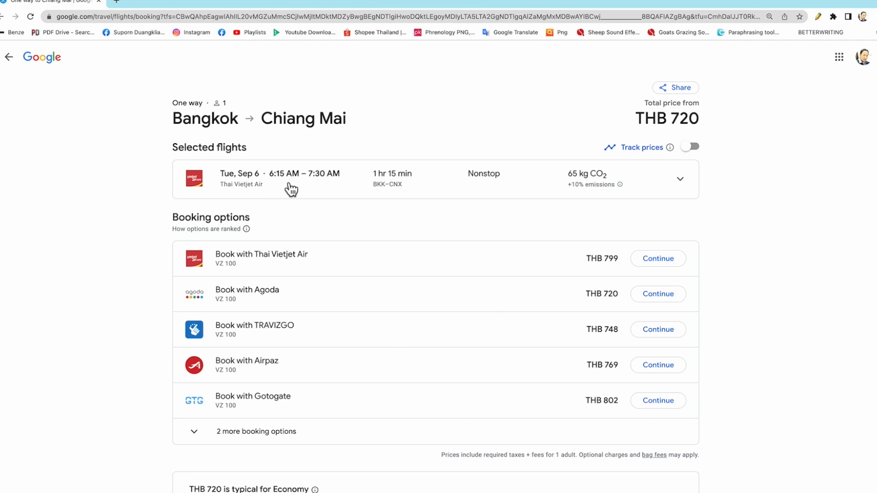
mouse_move(322, 188)
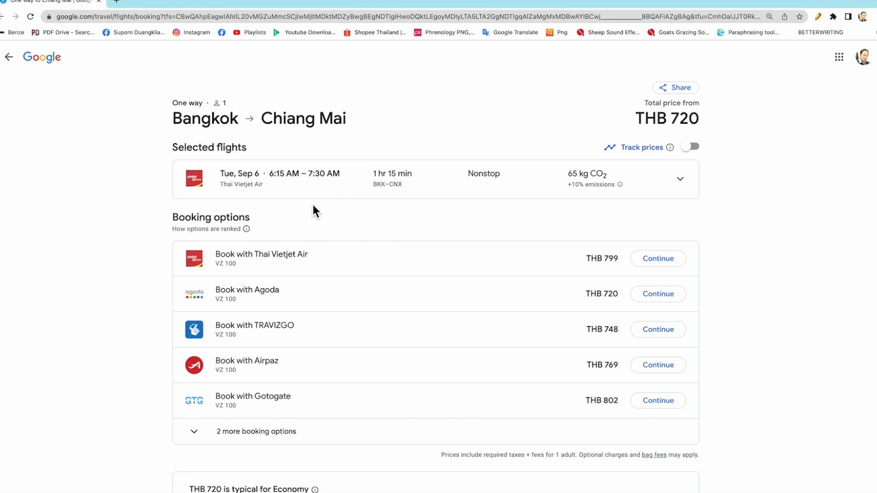
mouse_move(158, 221)
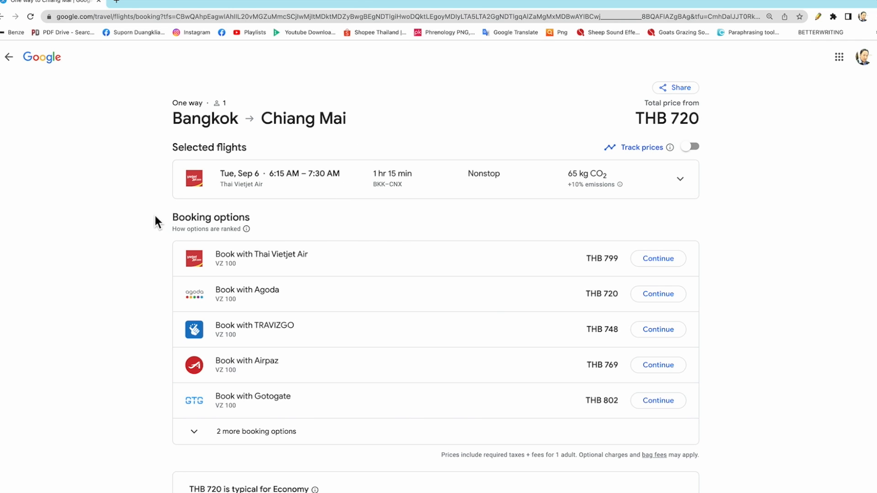
mouse_move(240, 286)
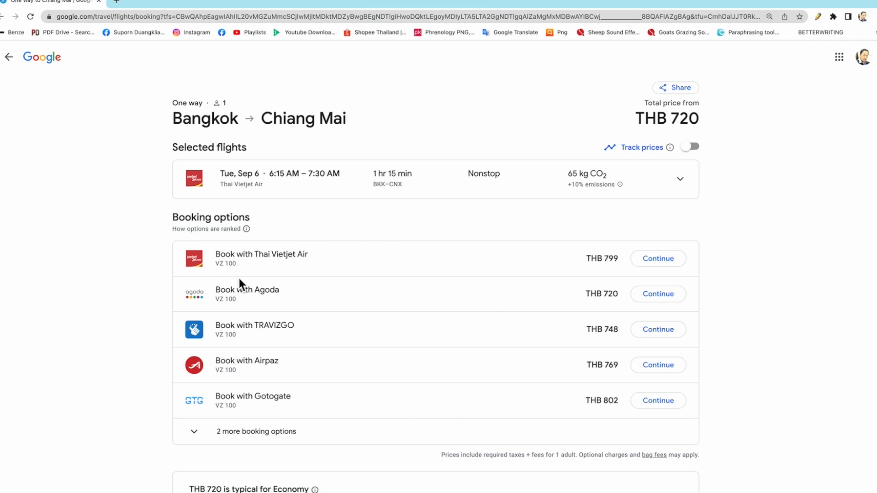
mouse_move(310, 187)
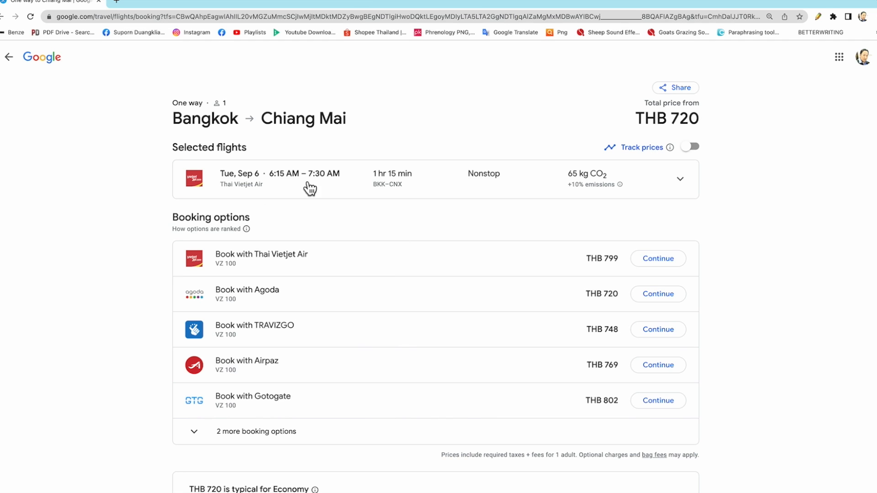
mouse_move(258, 278)
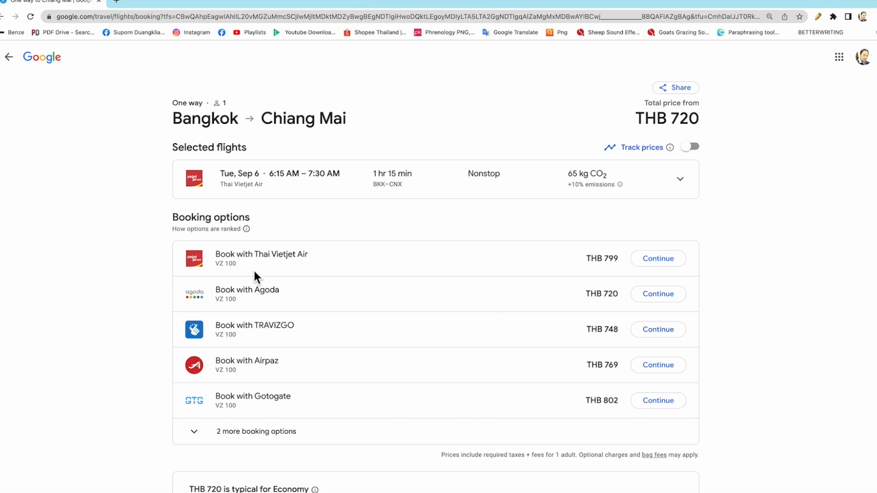
mouse_move(278, 300)
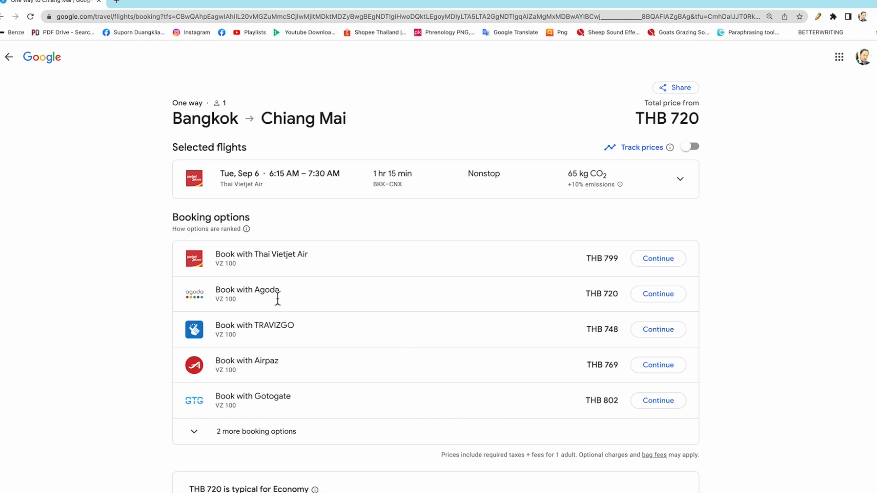
mouse_move(564, 315)
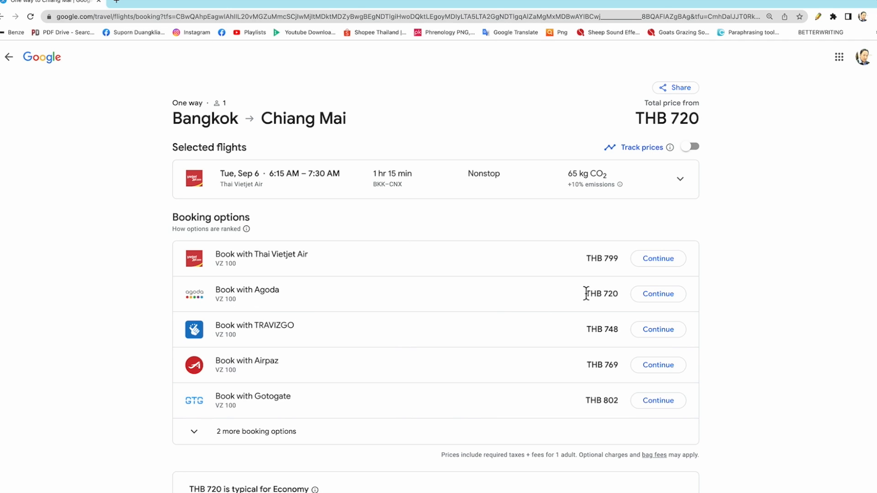
mouse_move(625, 314)
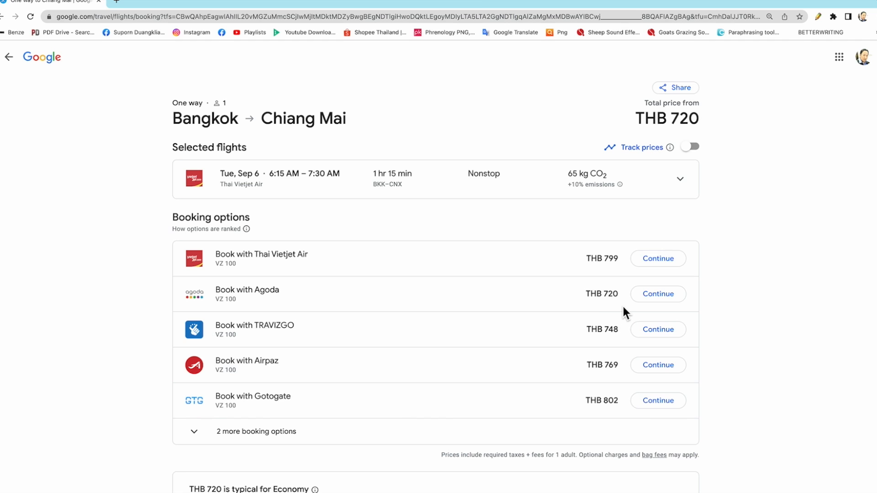
mouse_move(633, 308)
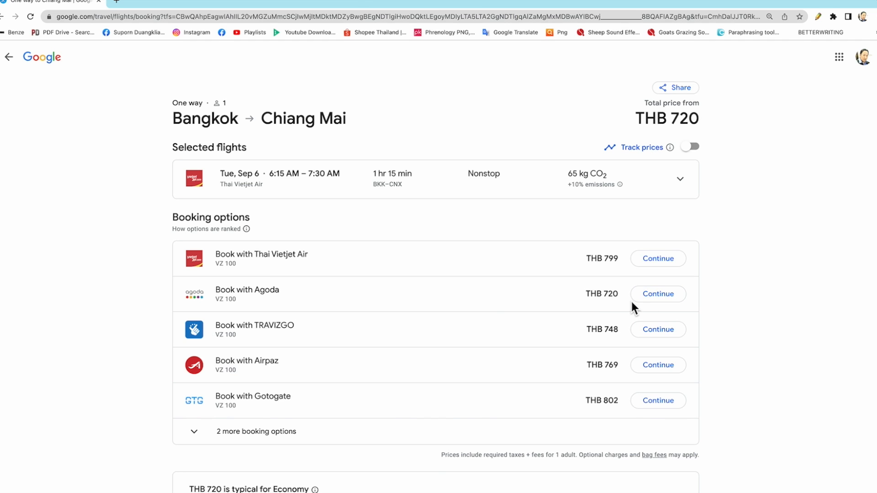
- Book the 6:15 AM Thai Vietjet flight with Agoda at THB 720
click(658, 294)
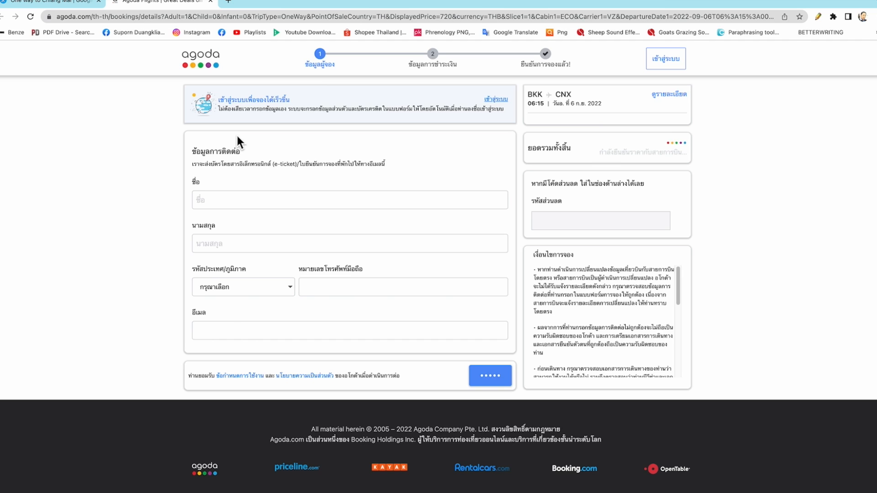
mouse_move(250, 146)
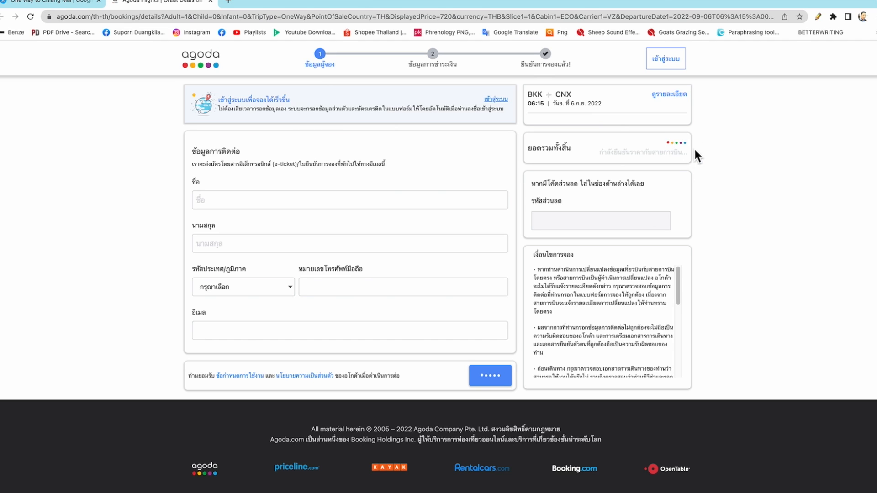
mouse_move(710, 165)
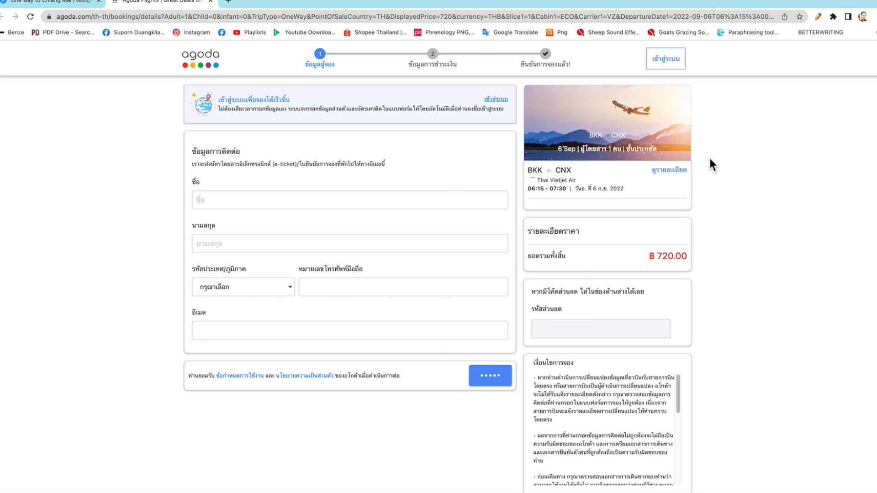
mouse_move(624, 237)
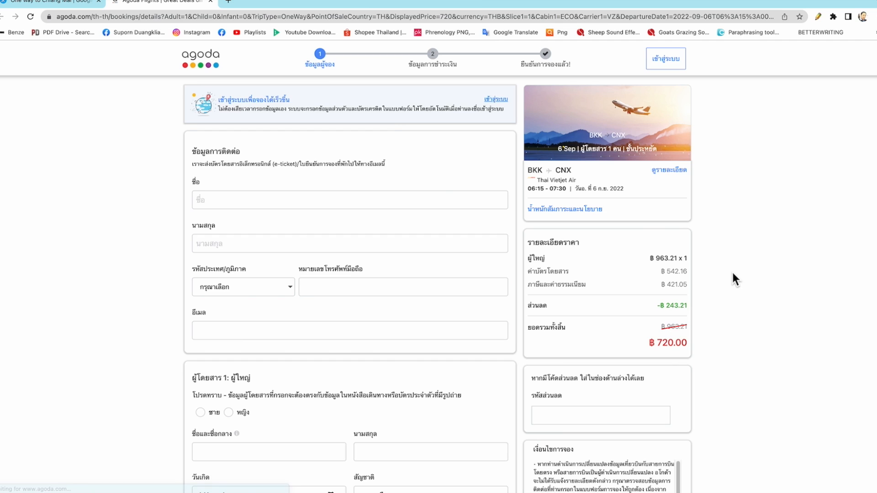
mouse_move(714, 358)
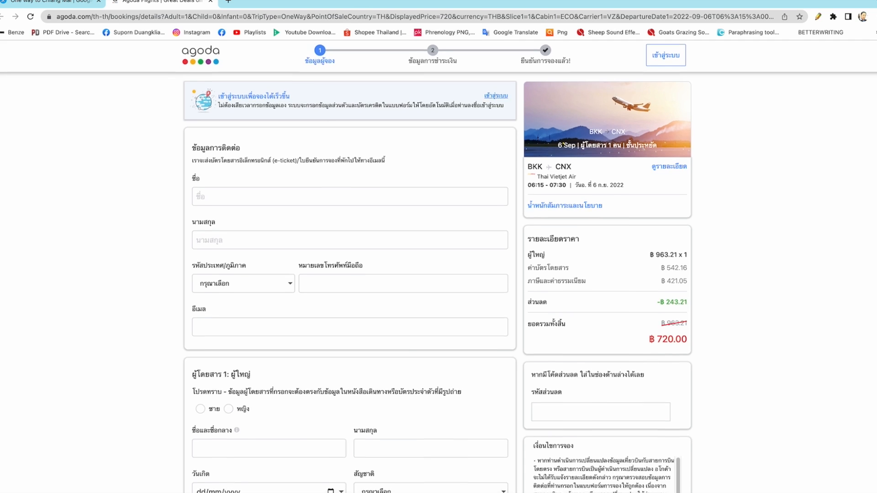
scroll(down, 3)
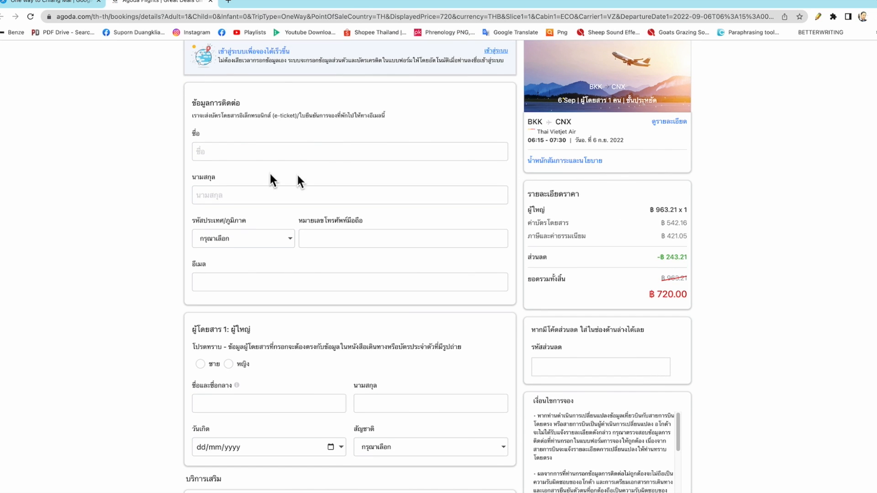
mouse_move(396, 188)
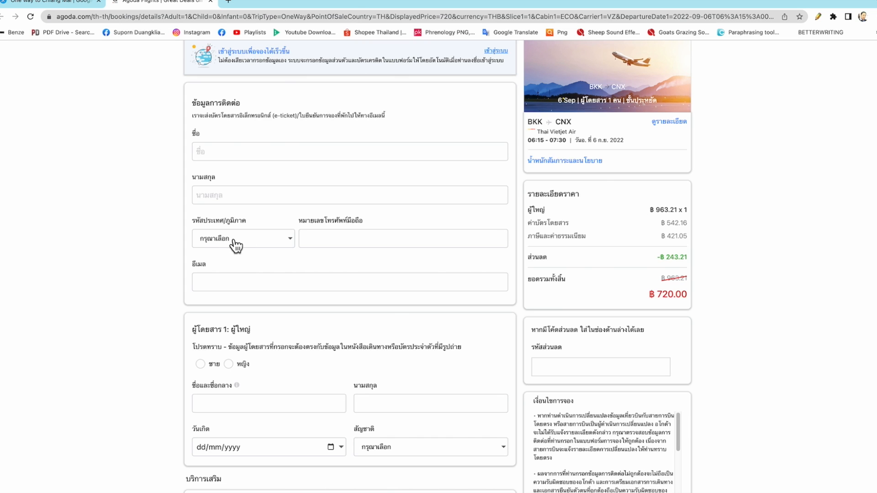
mouse_move(317, 248)
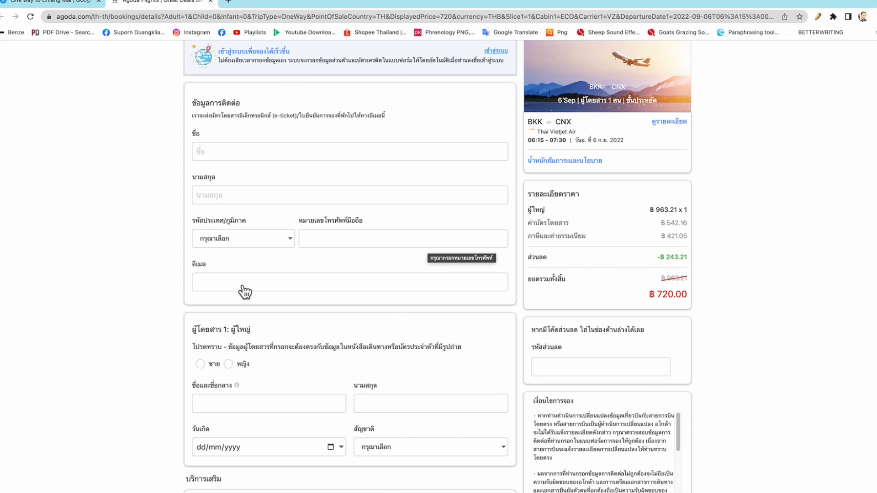
mouse_move(420, 292)
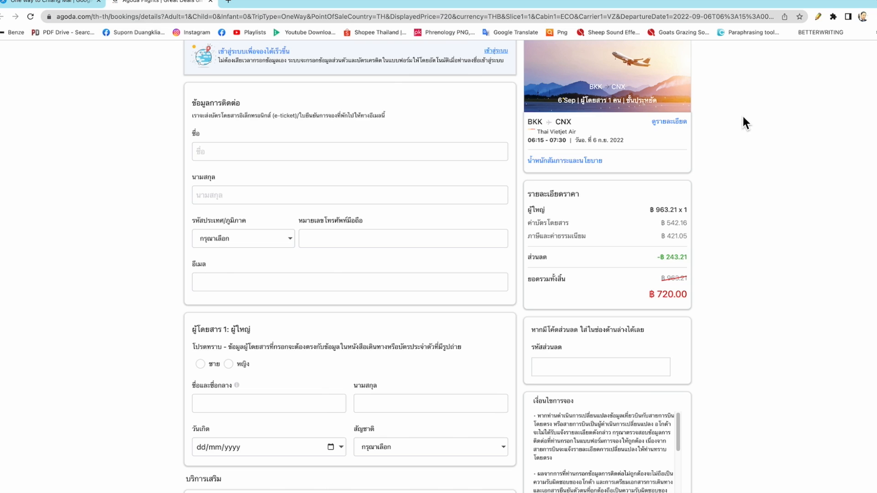
mouse_move(665, 179)
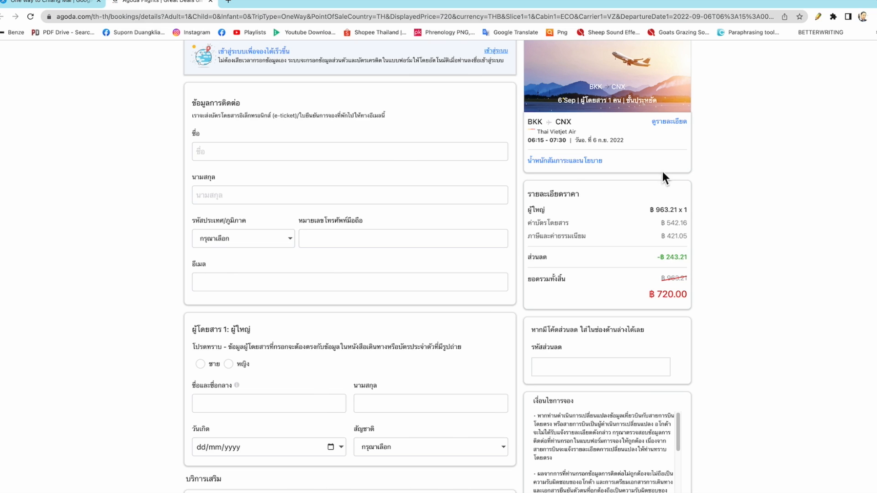
mouse_move(727, 231)
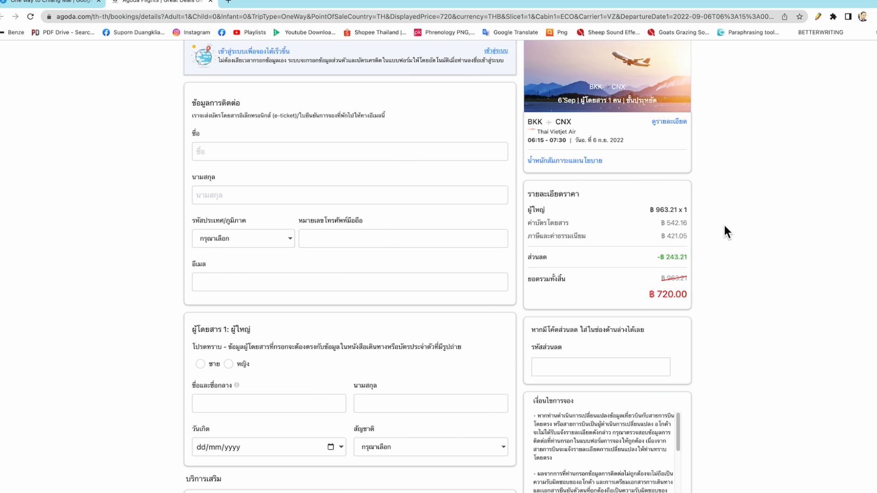
mouse_move(767, 283)
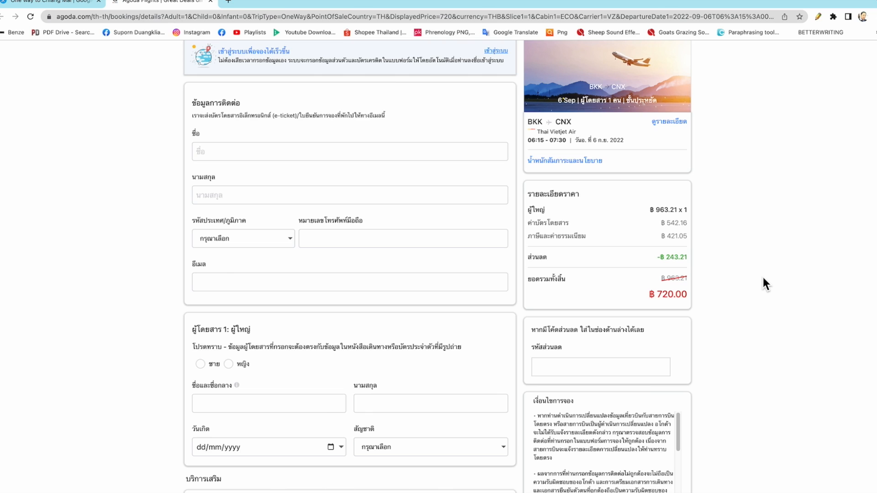